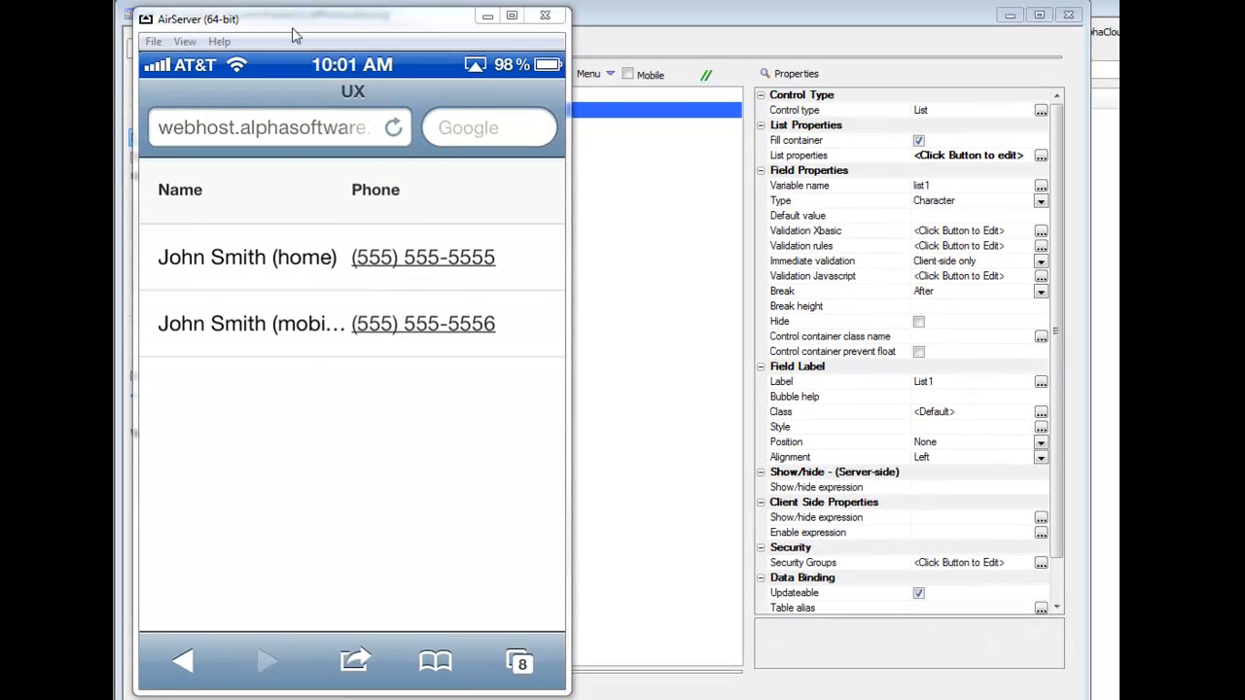
pyautogui.moveTo(399, 74)
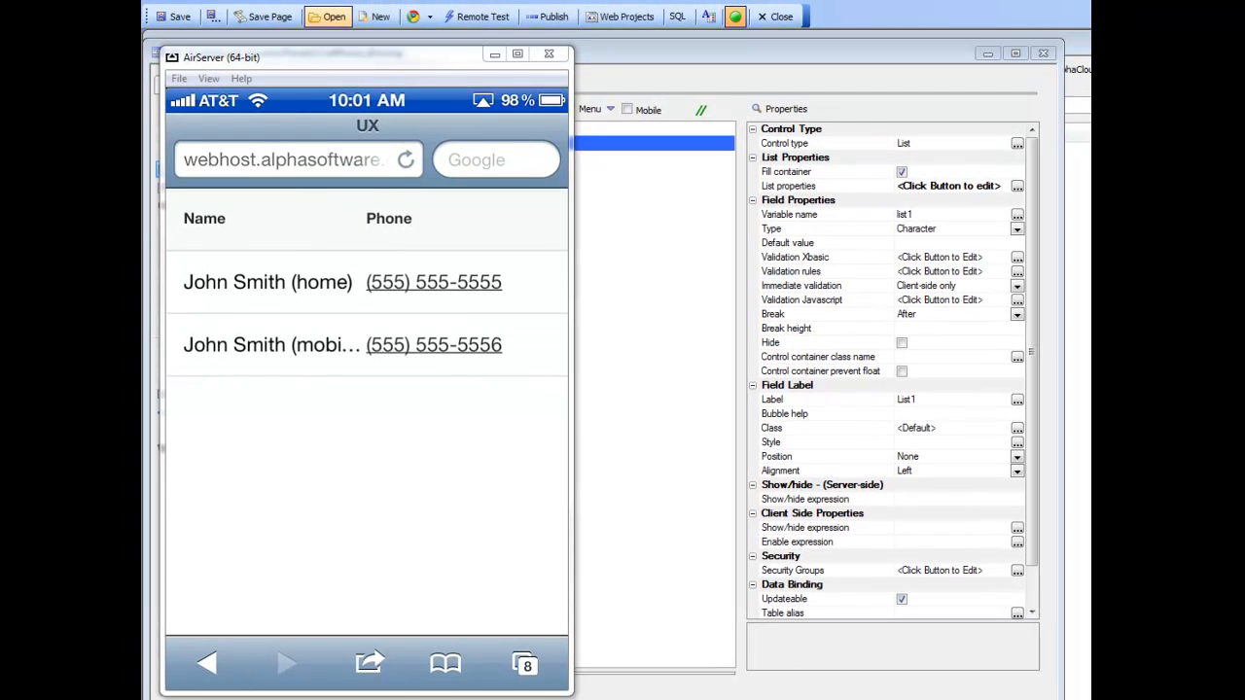
pyautogui.click(433, 344)
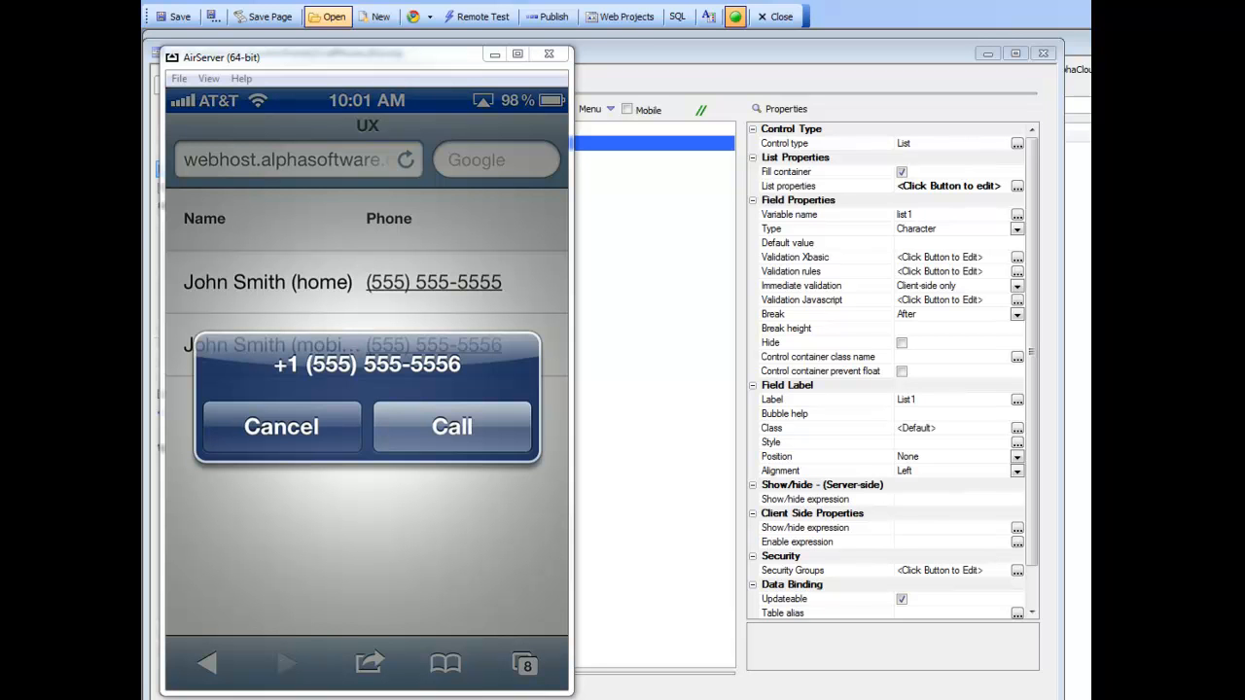
pyautogui.click(281, 427)
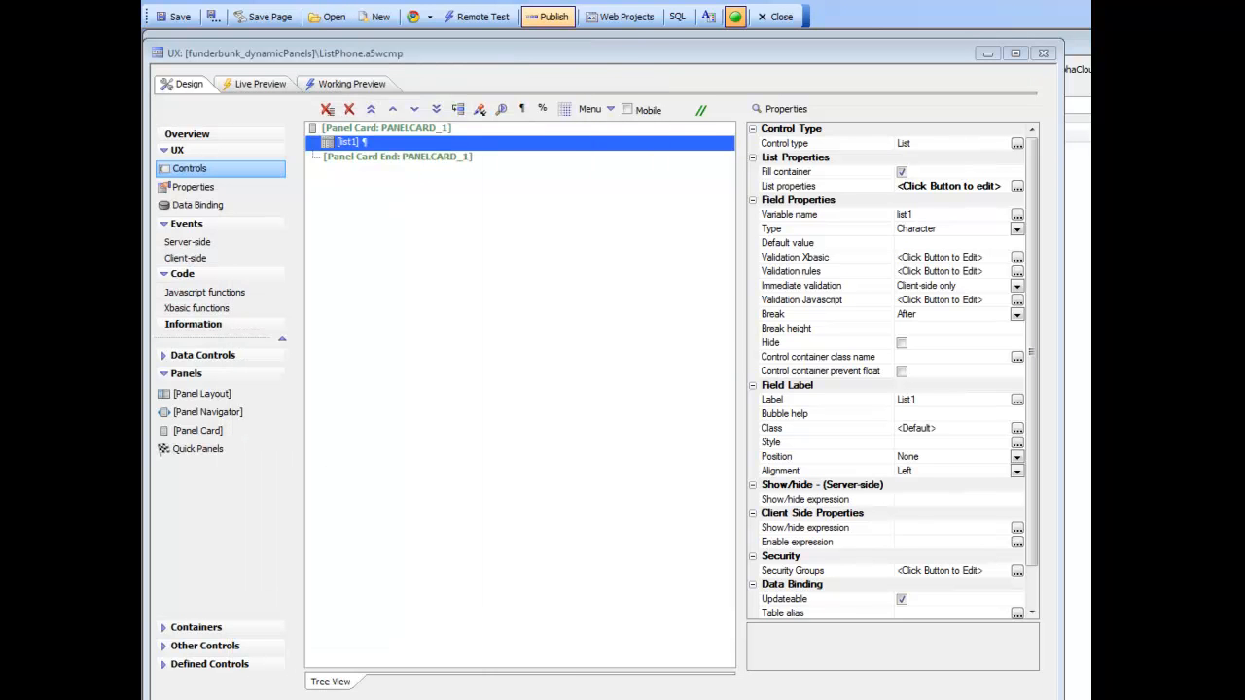
pyautogui.moveTo(762, 186)
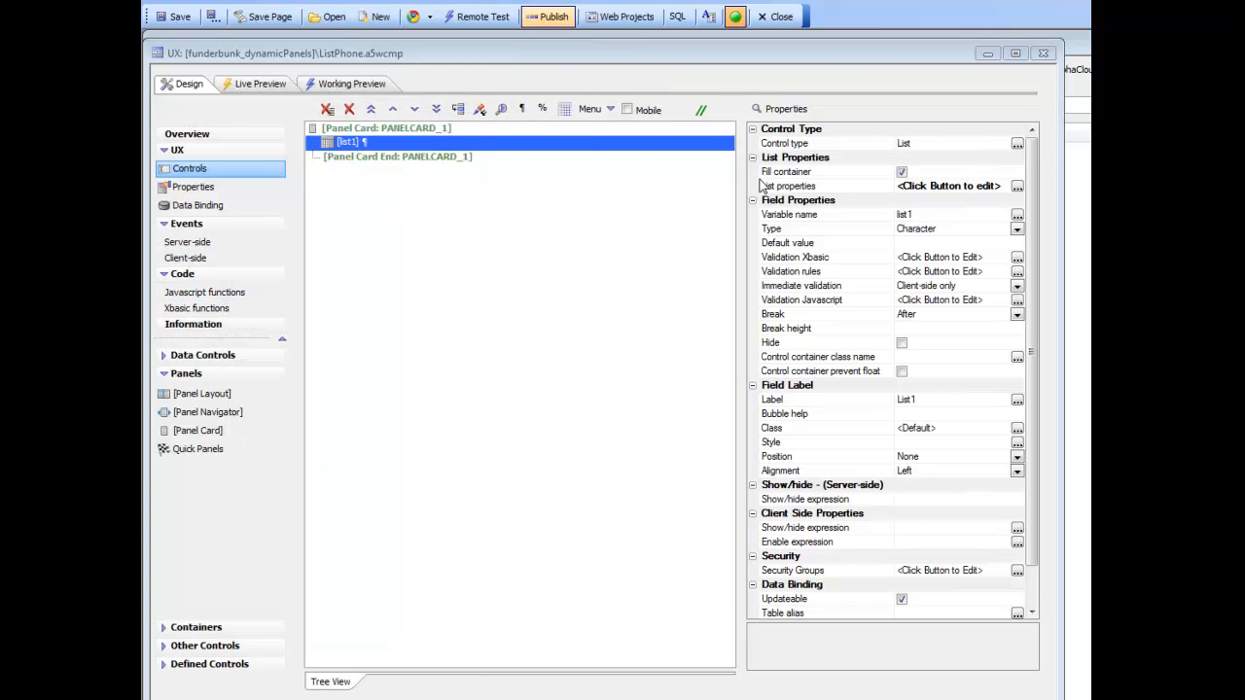
# - Open the list's static data and prefix the home phoneDial value with +
pyautogui.click(1018, 186)
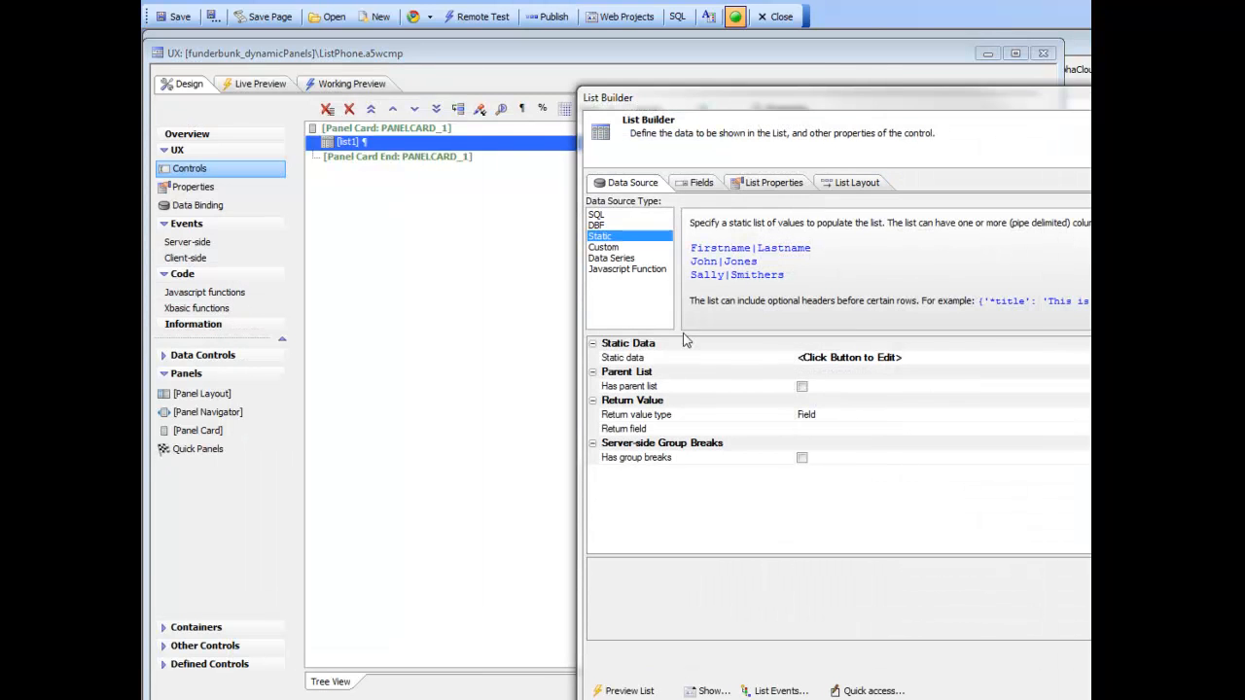
pyautogui.click(848, 357)
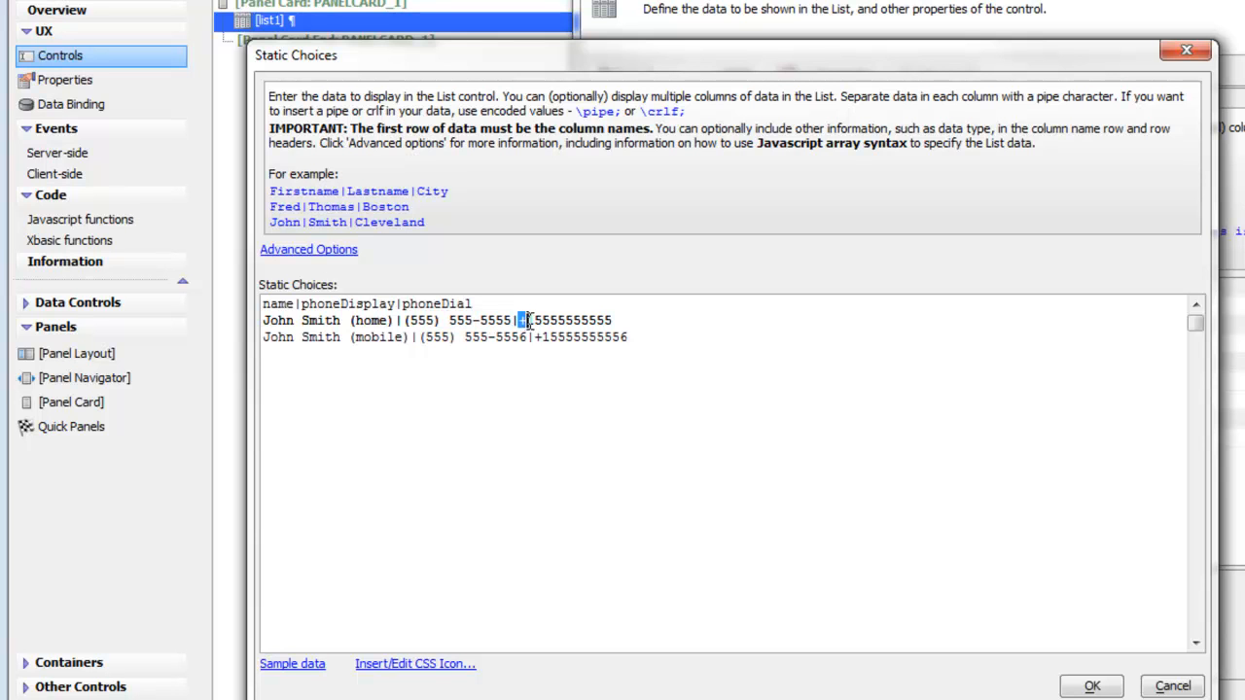
pyautogui.write('+')
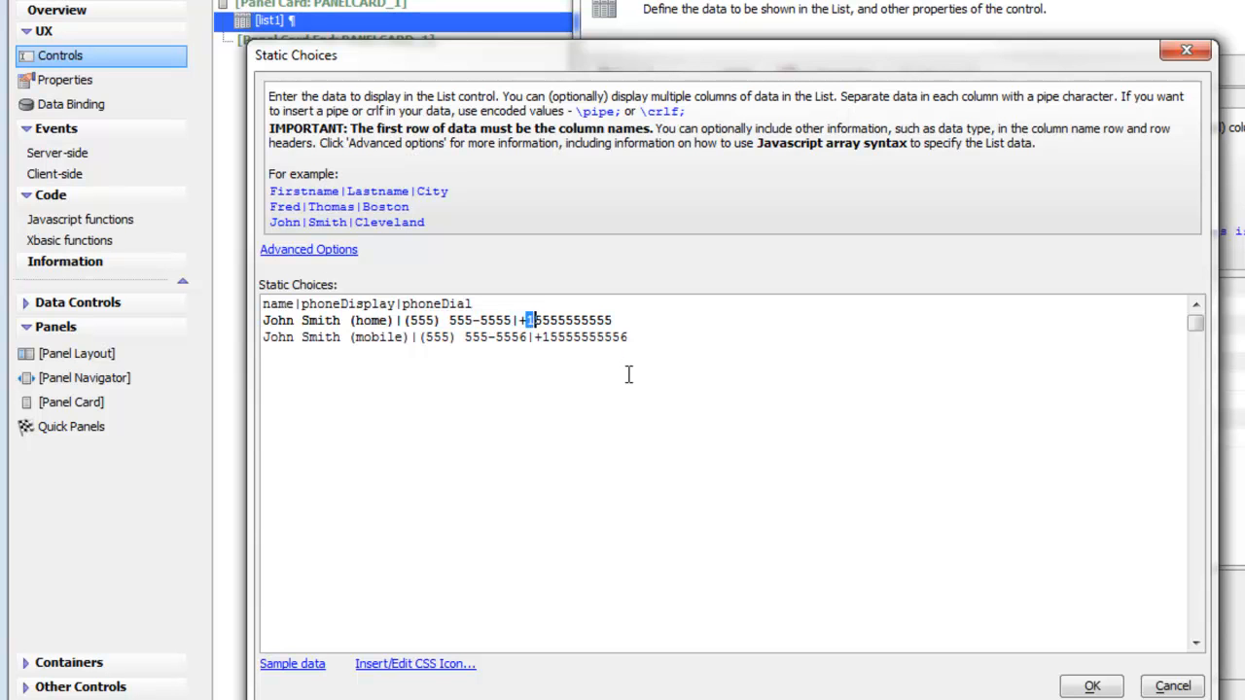
pyautogui.moveTo(503, 342)
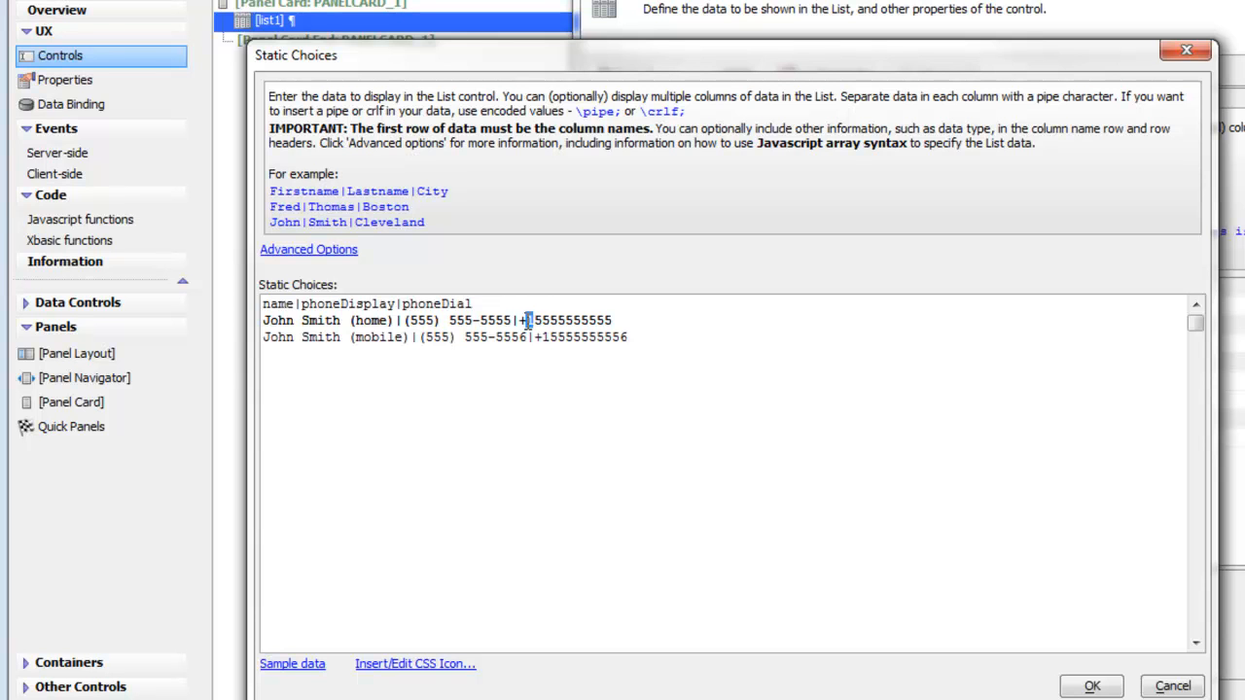
pyautogui.moveTo(723, 254)
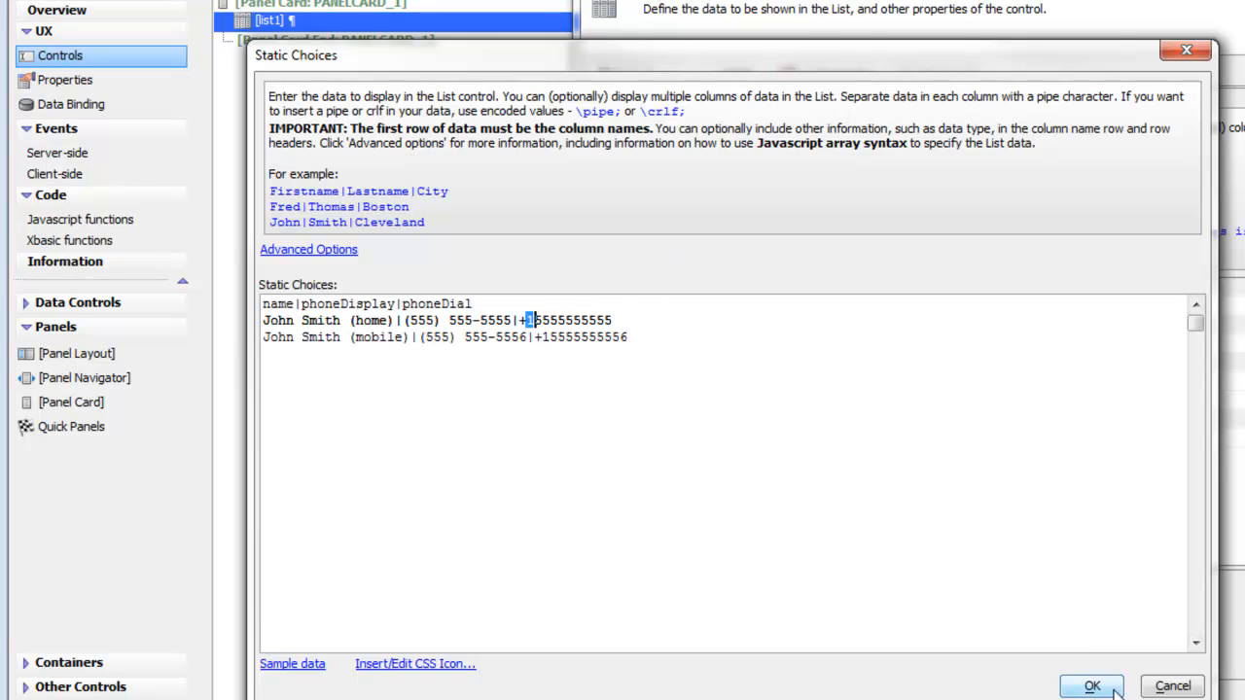
# - Save the static data, select the h1 hyperlink field, and view the Add Item field types
pyautogui.click(1091, 685)
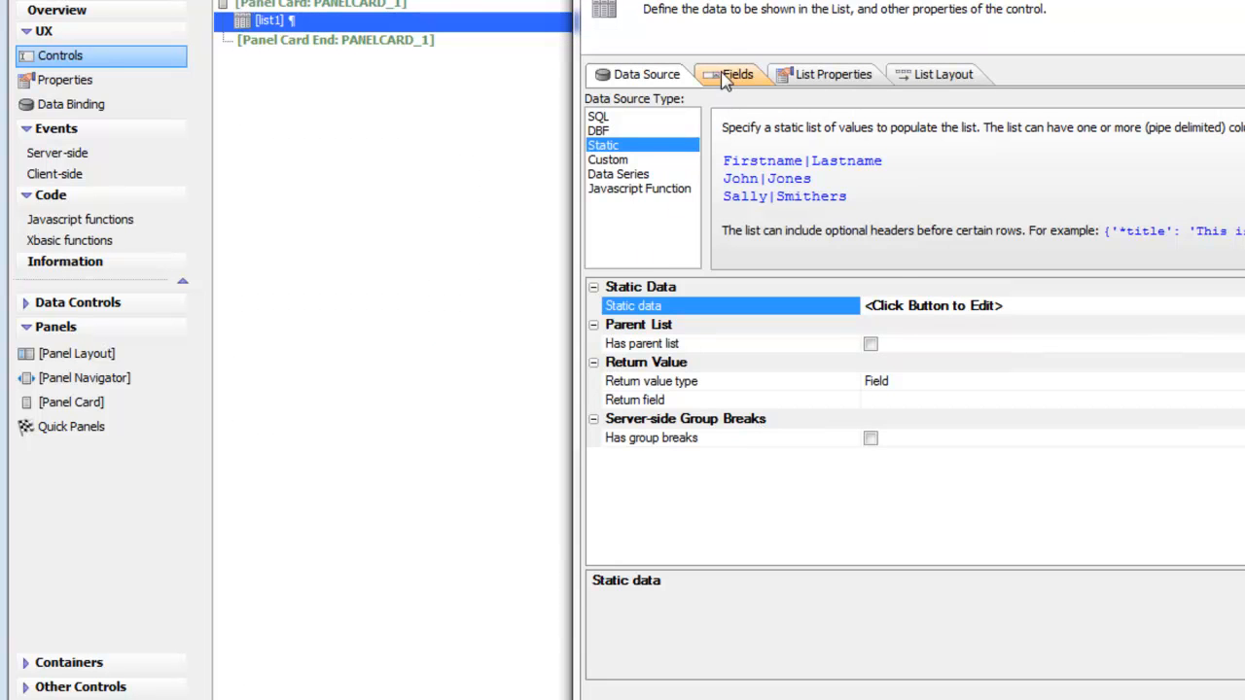
pyautogui.click(736, 74)
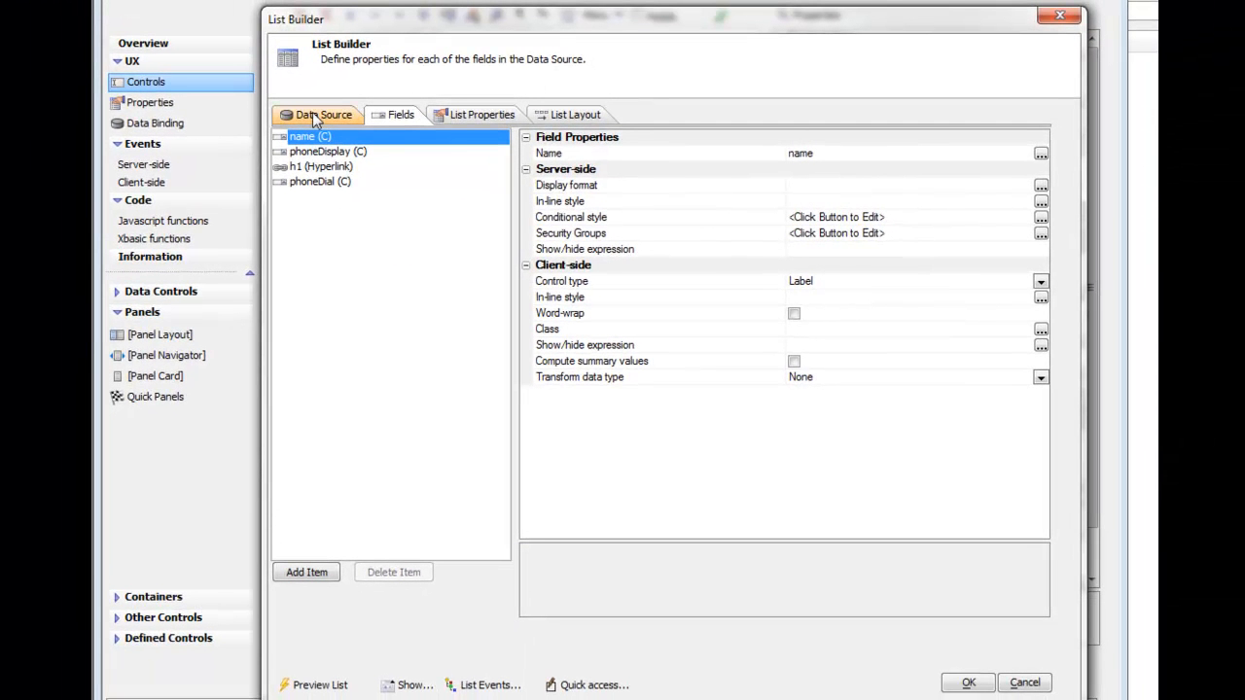
pyautogui.click(321, 166)
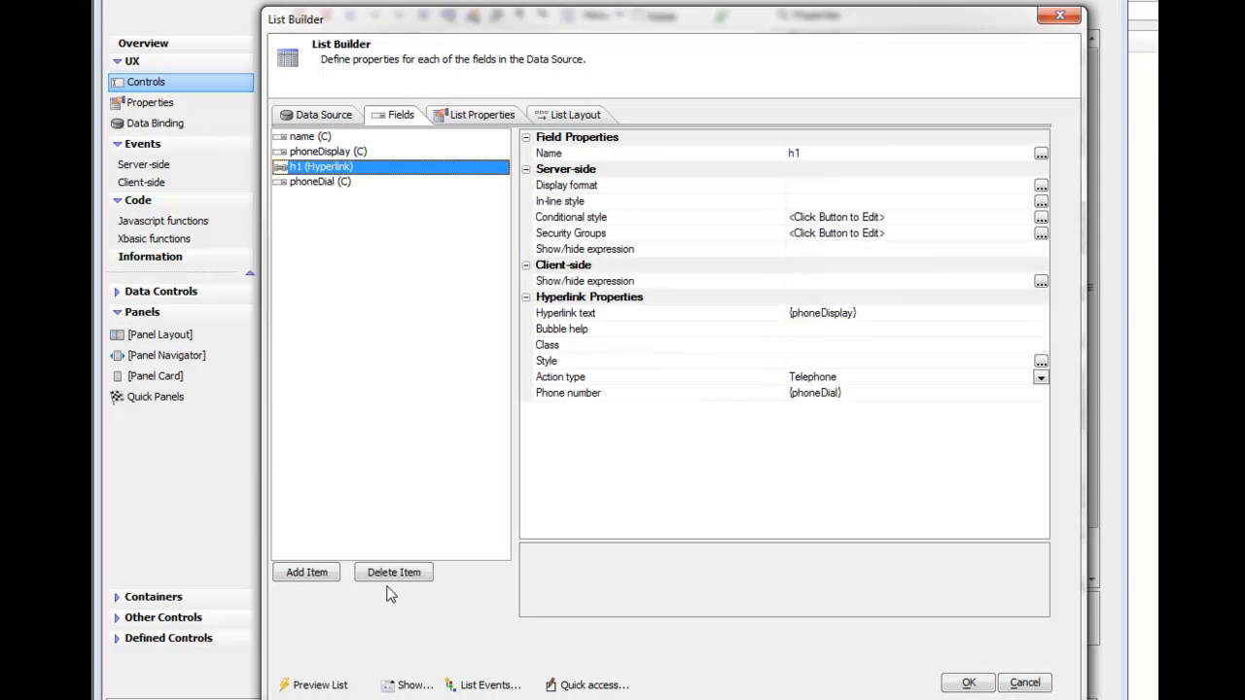
pyautogui.click(306, 572)
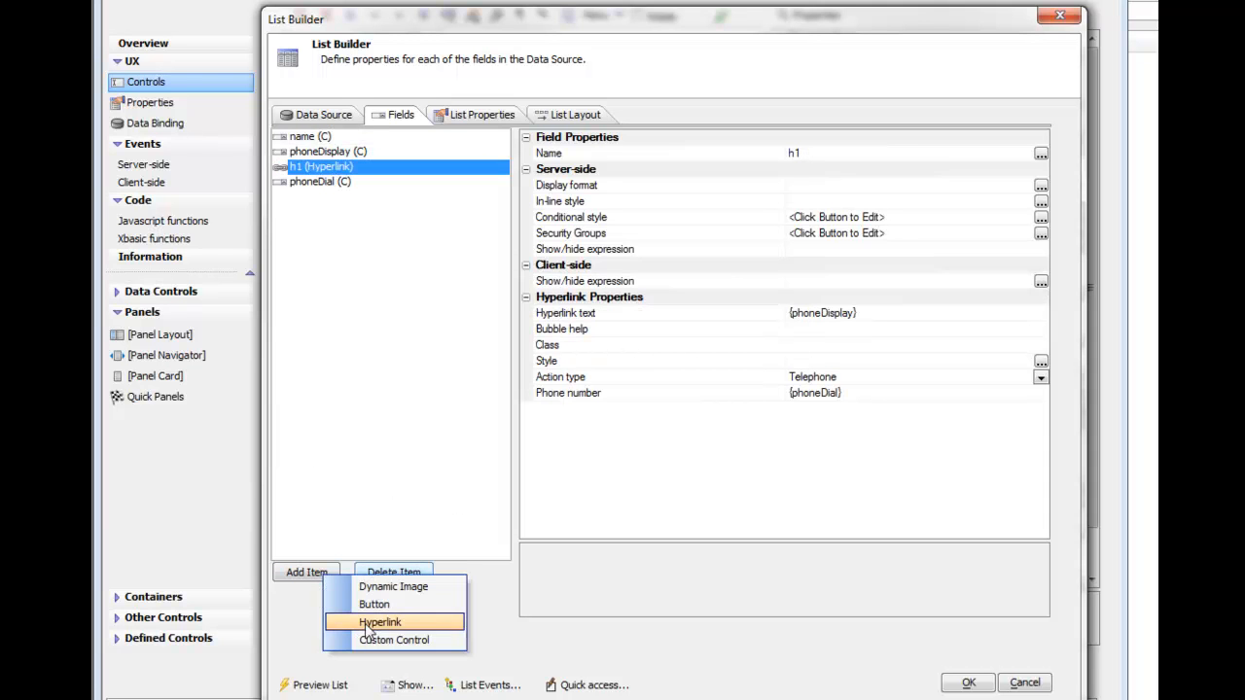
pyautogui.click(378, 622)
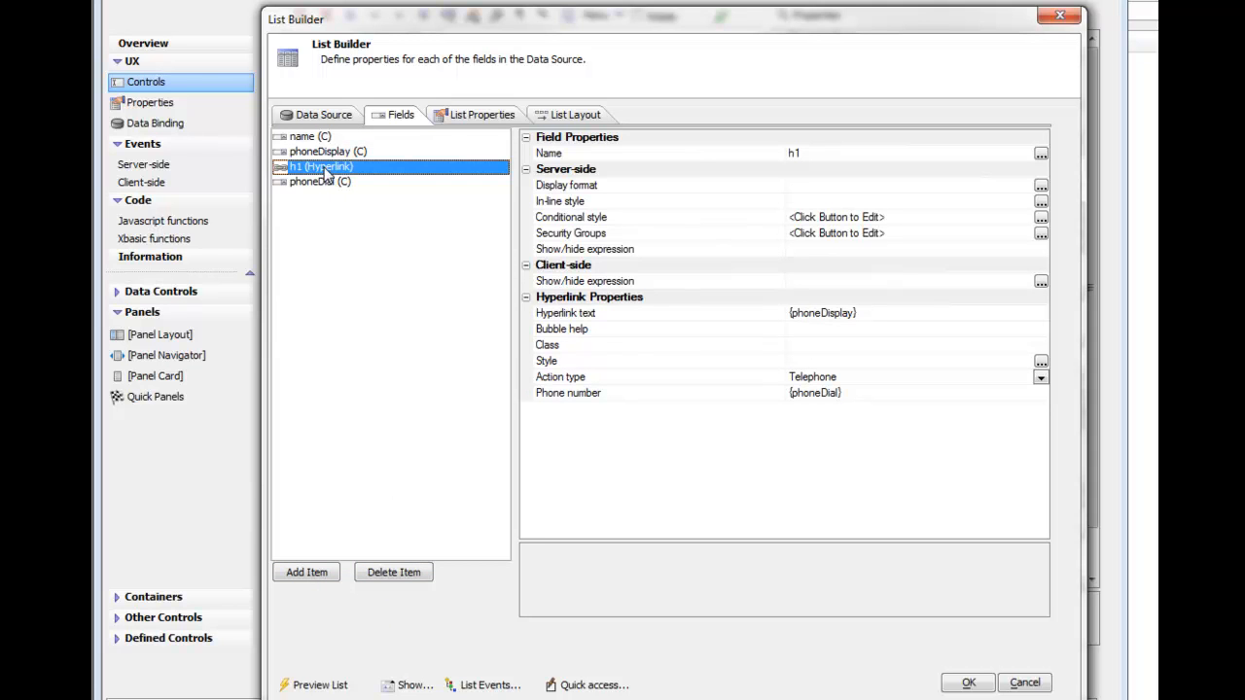
pyautogui.moveTo(622, 419)
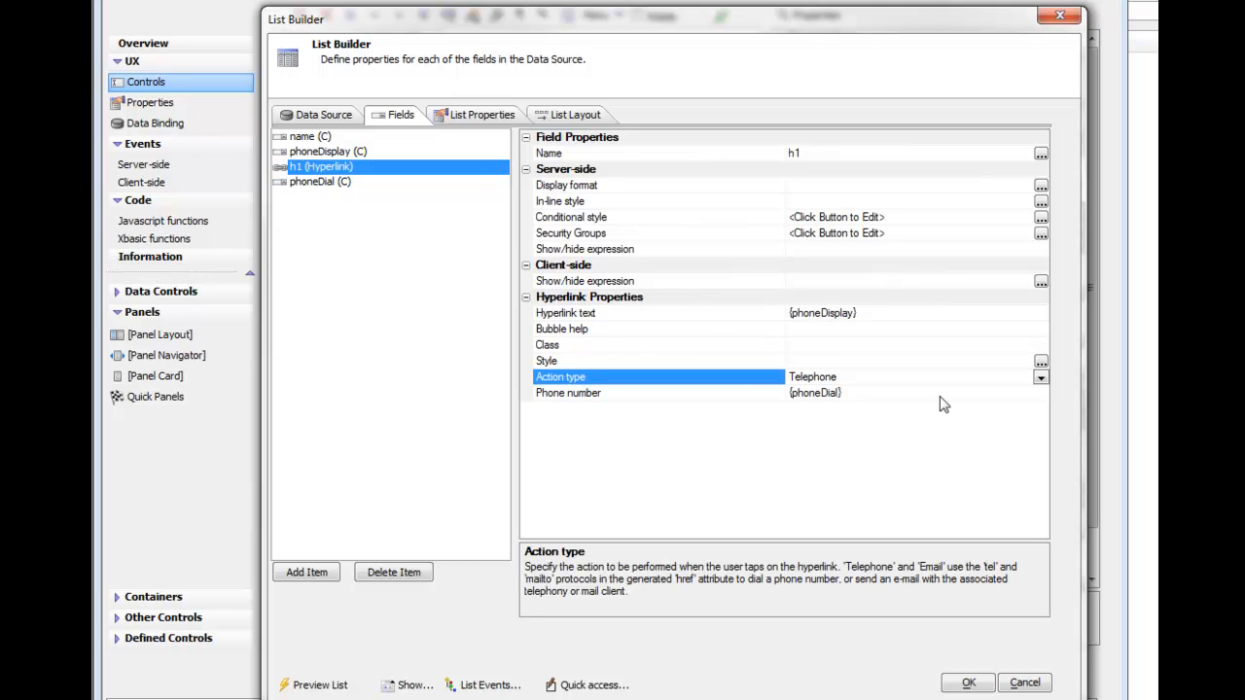
# - Show h1's hyperlink action types: Javascript, Href, Telephone, Email
pyautogui.click(1040, 377)
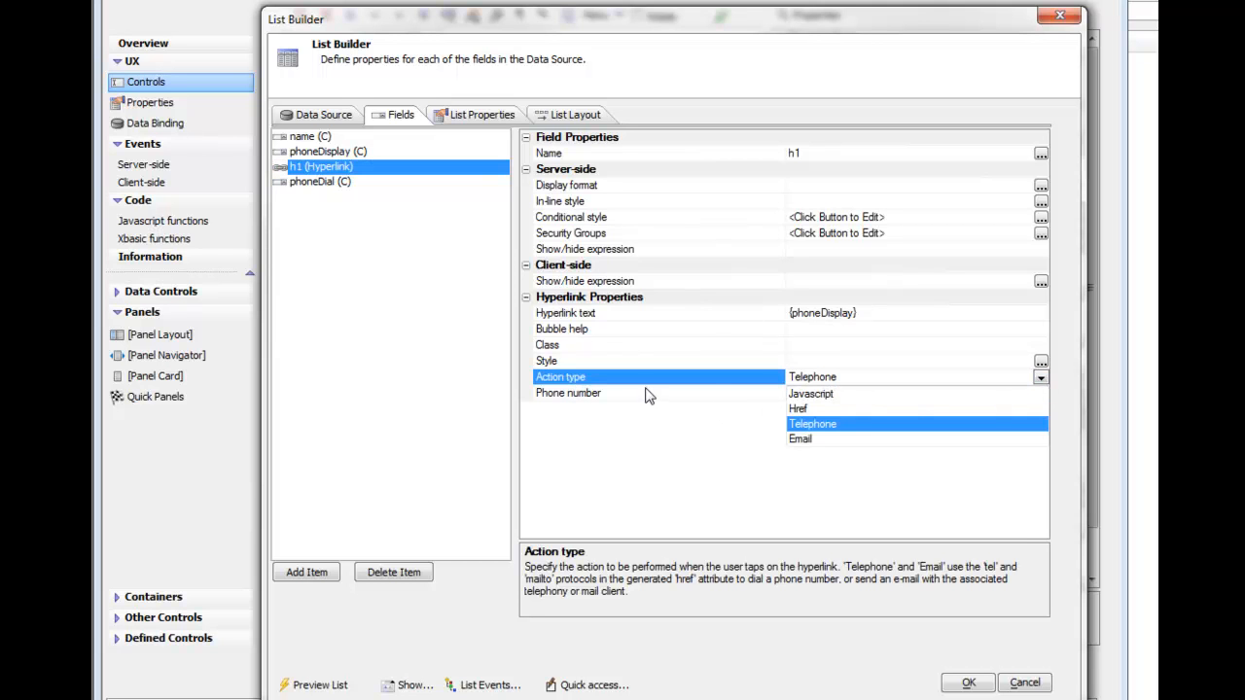
pyautogui.moveTo(803, 405)
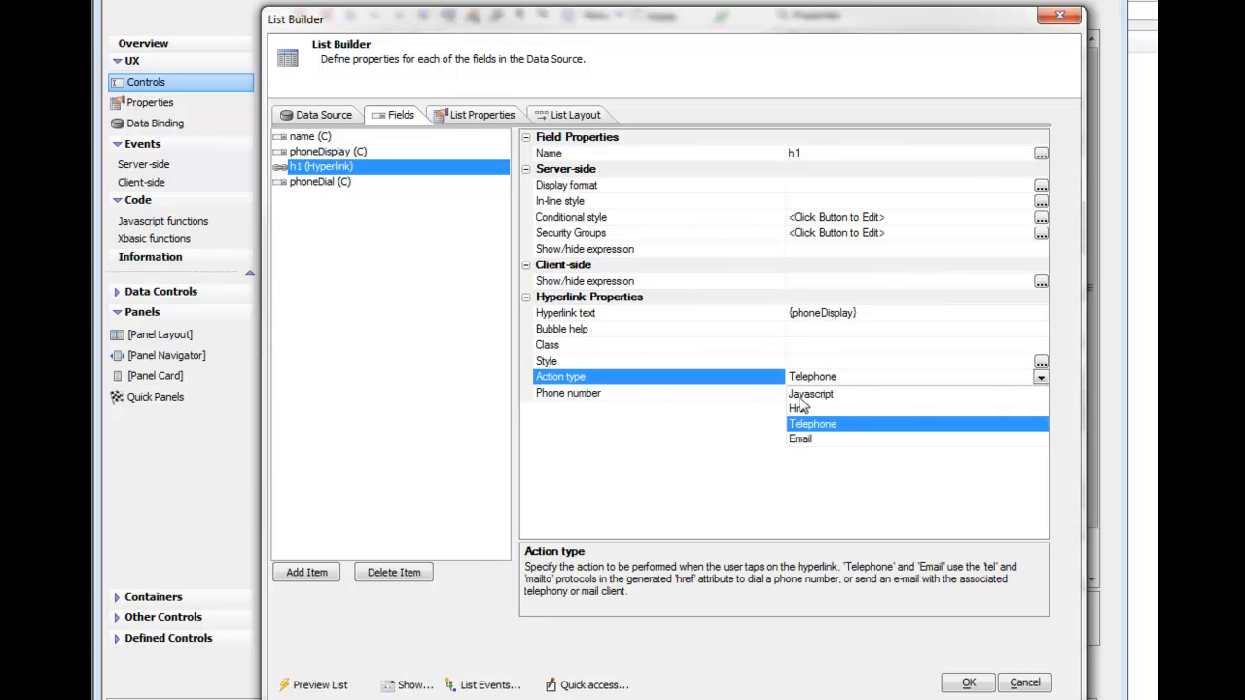
pyautogui.moveTo(623, 387)
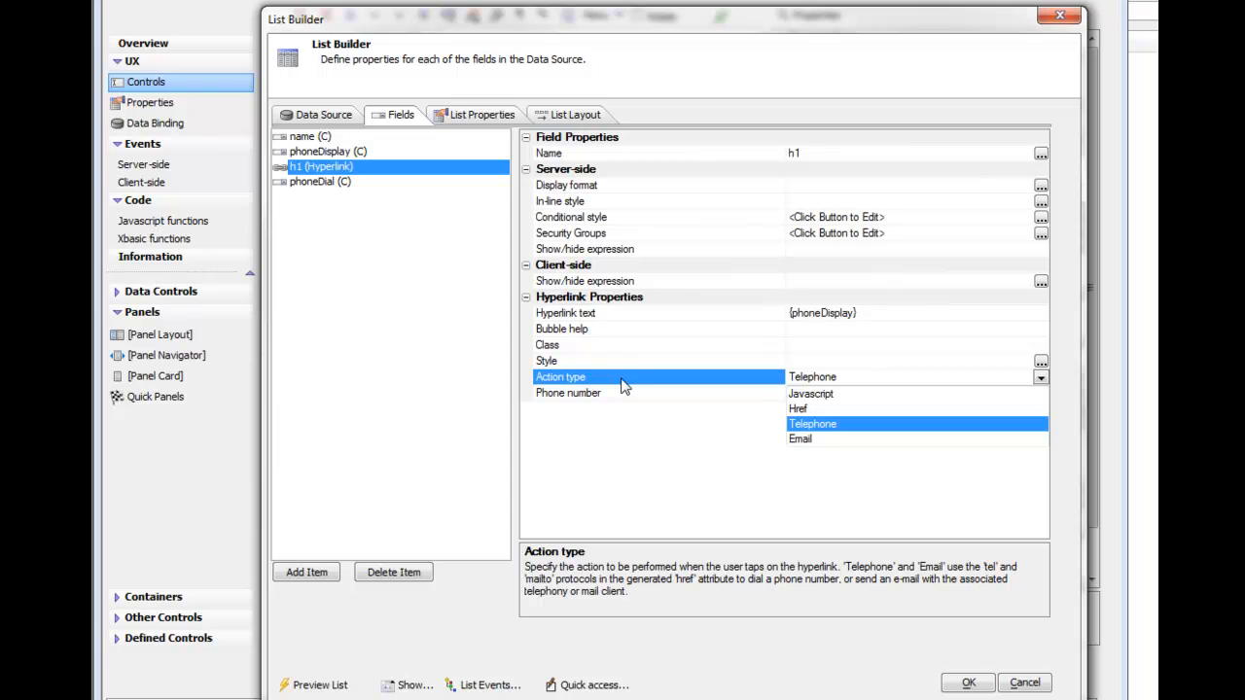
pyautogui.moveTo(804, 437)
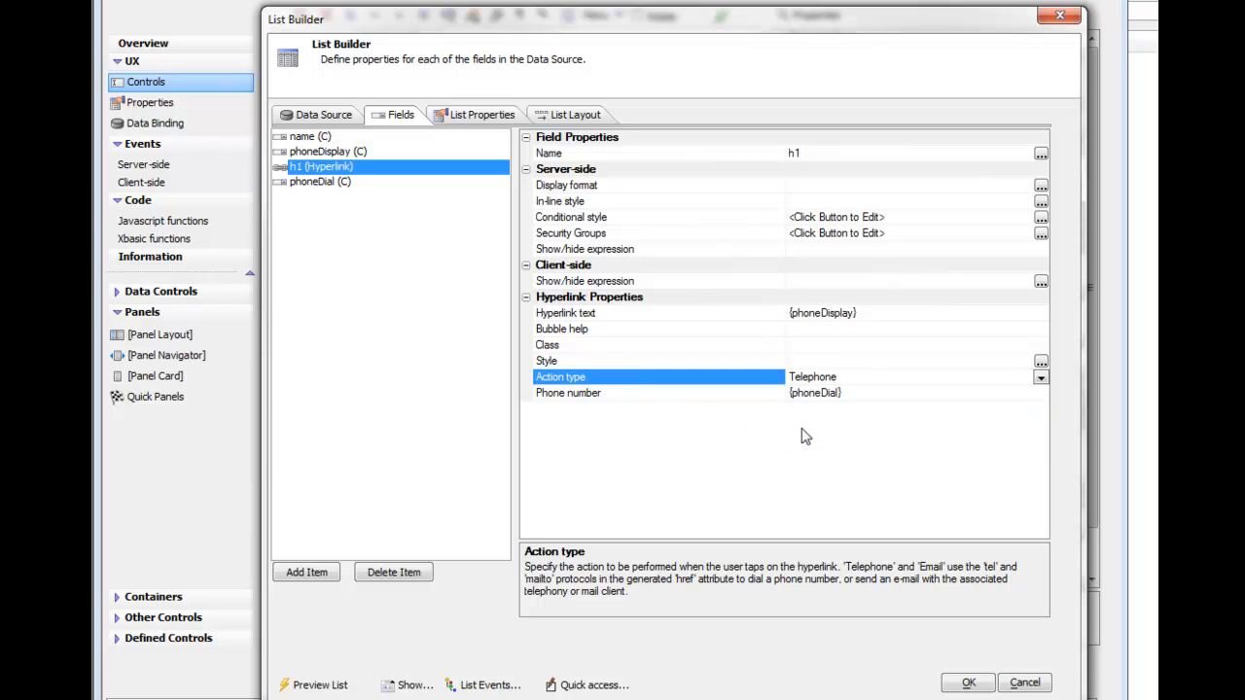
pyautogui.moveTo(567, 403)
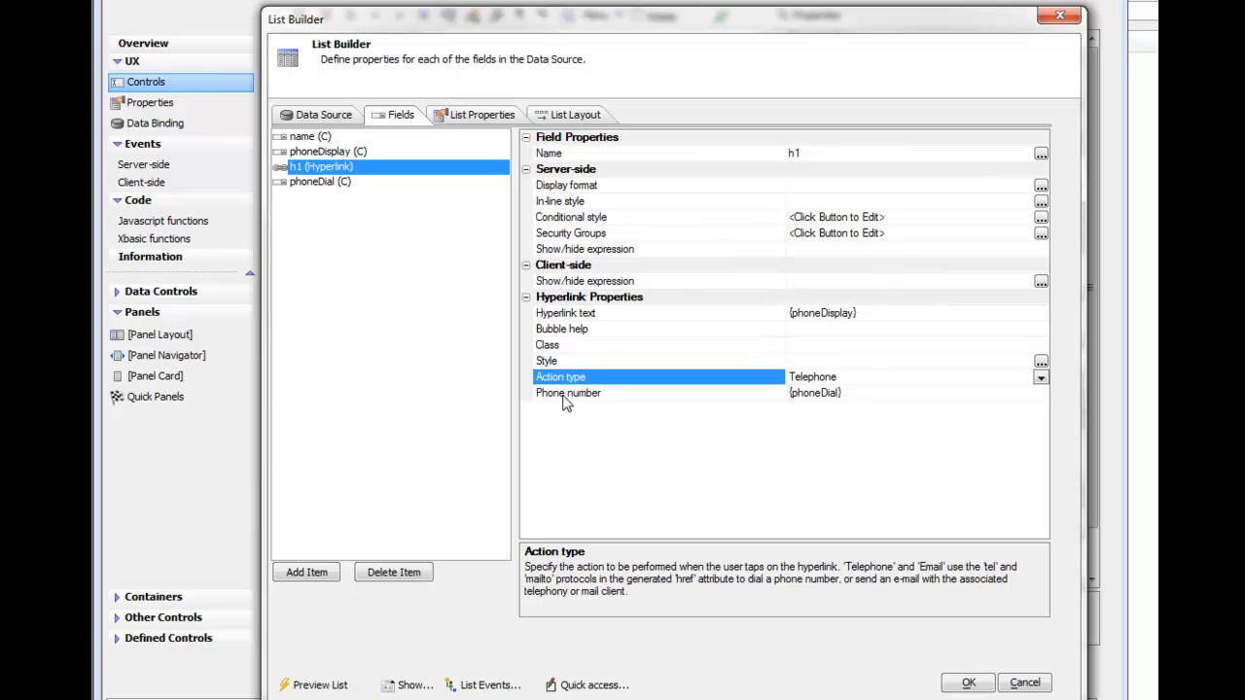
pyautogui.moveTo(671, 401)
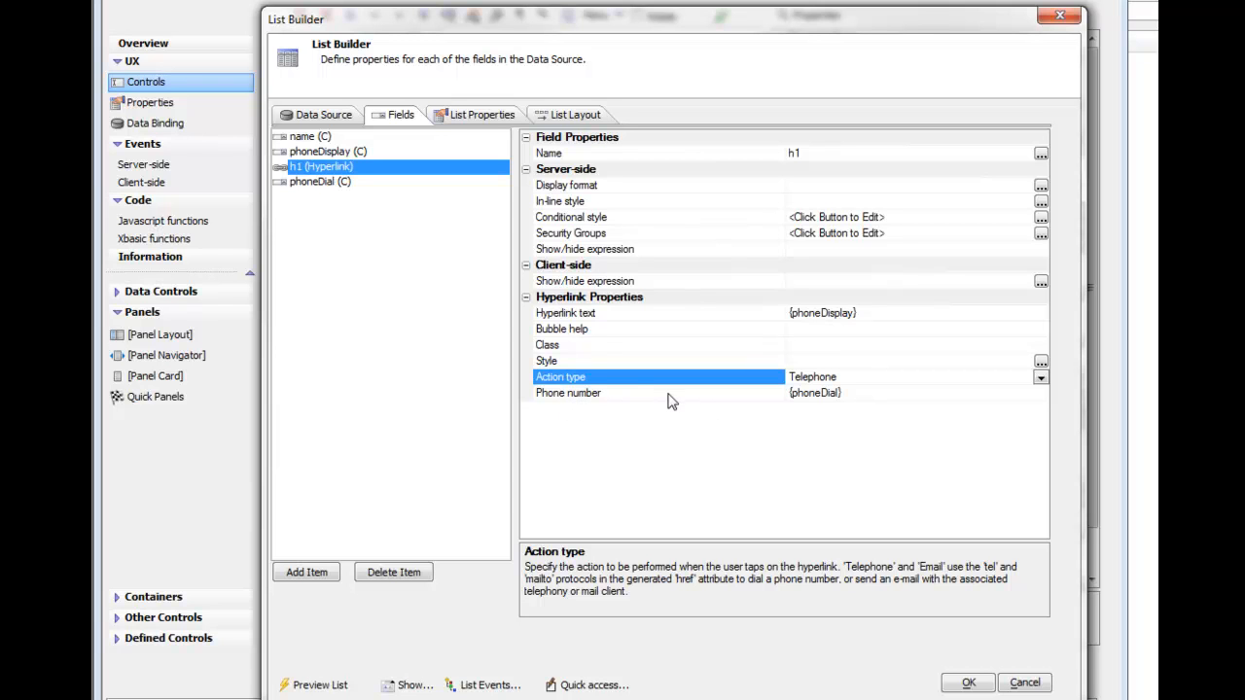
pyautogui.moveTo(287, 165)
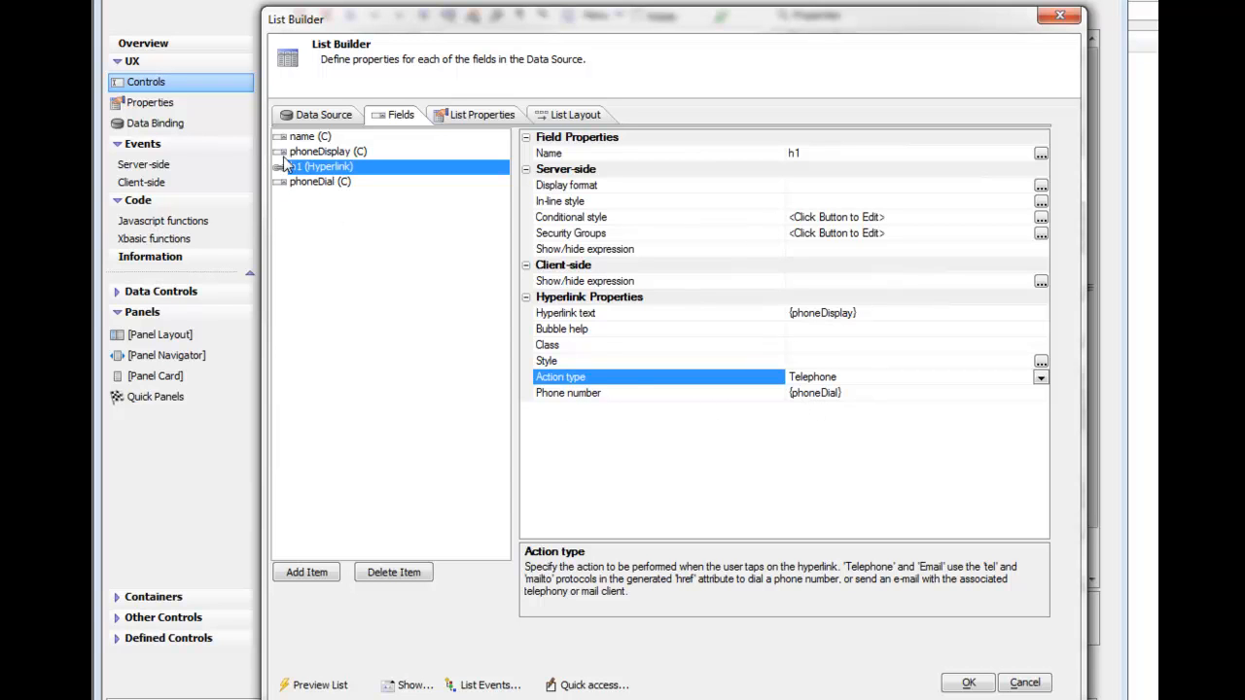
pyautogui.moveTo(298, 192)
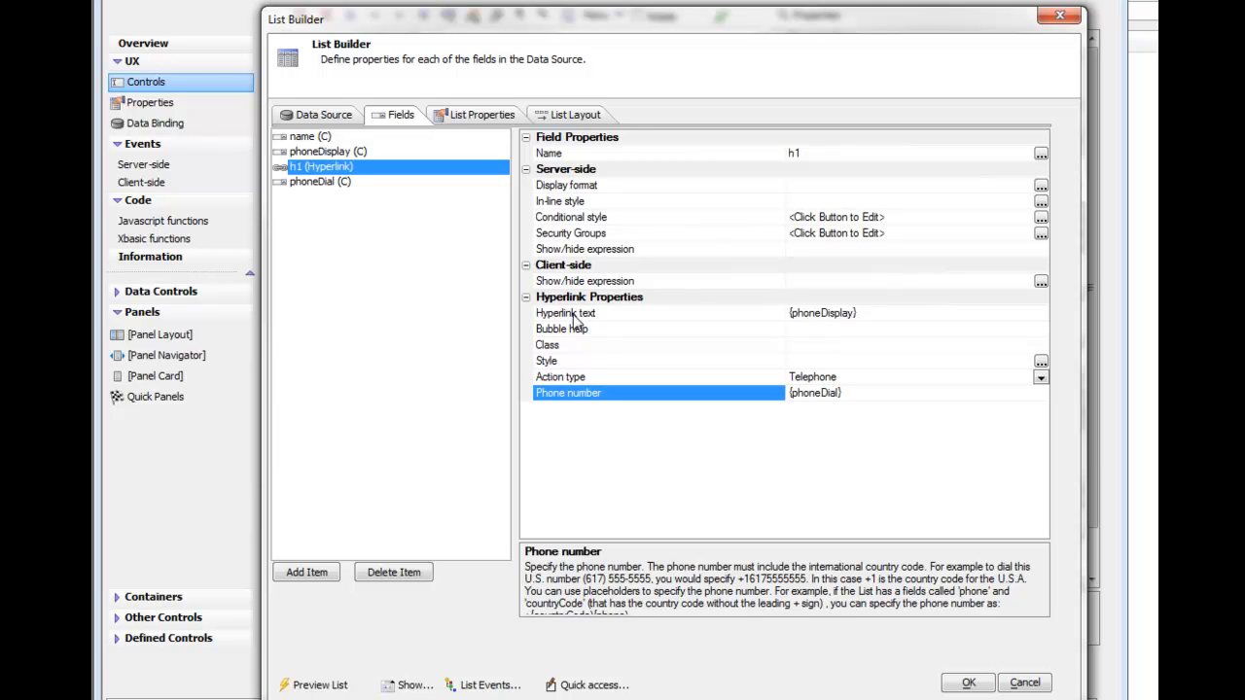
pyautogui.moveTo(678, 323)
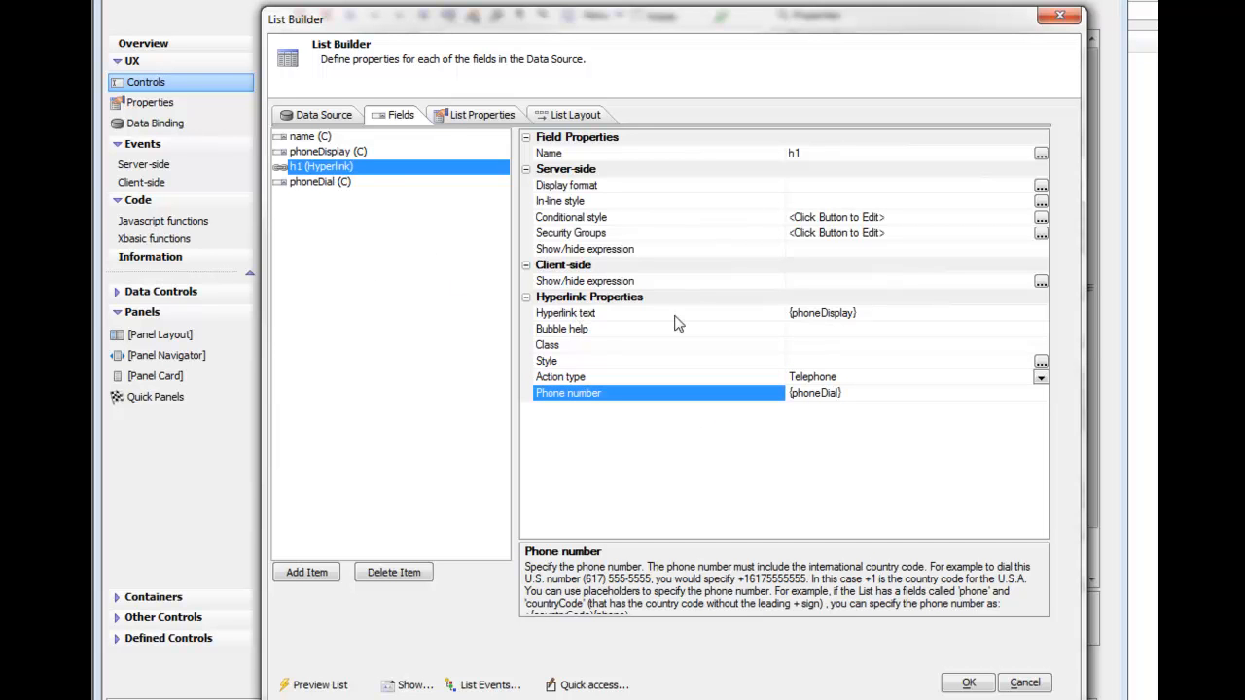
pyautogui.moveTo(360, 187)
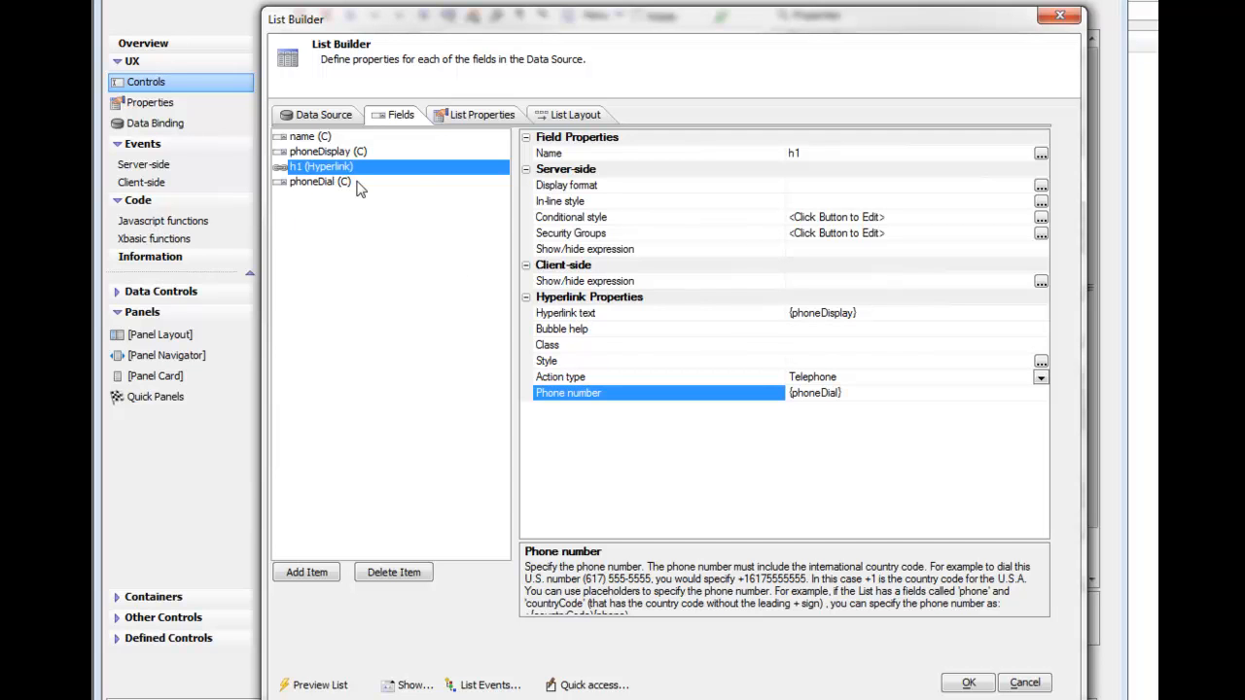
pyautogui.moveTo(588, 321)
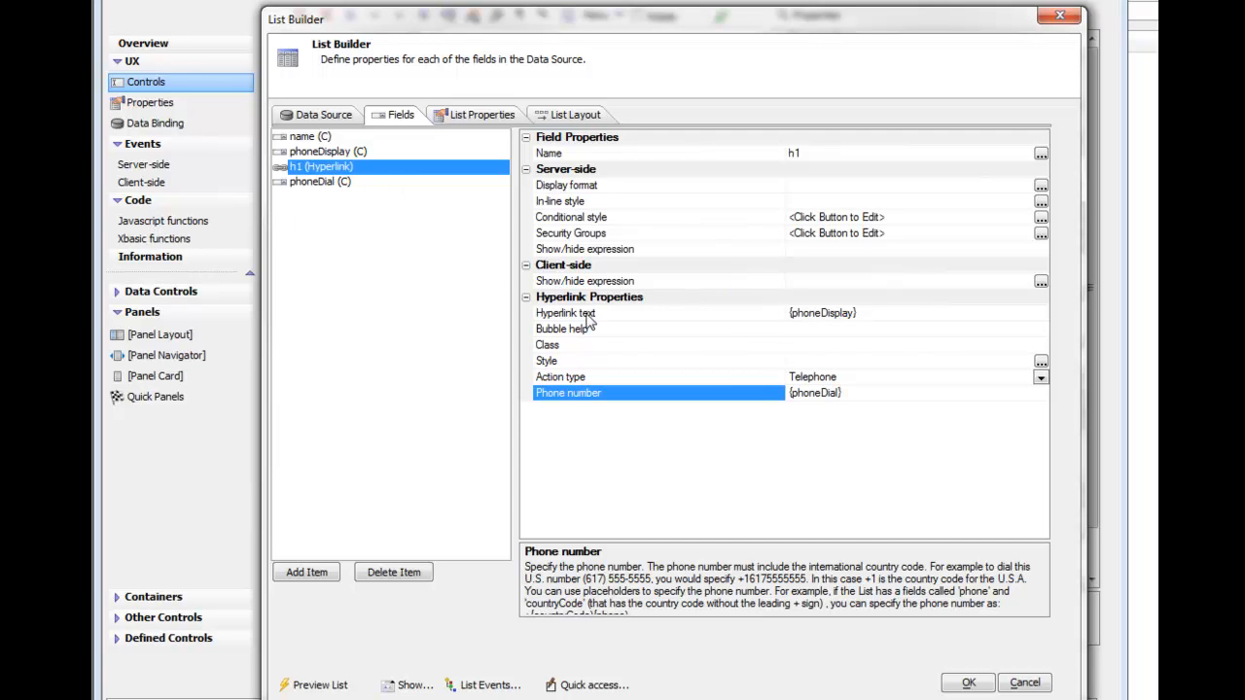
# - View the List Layout columns to confirm name and h1 are listed
pyautogui.click(572, 115)
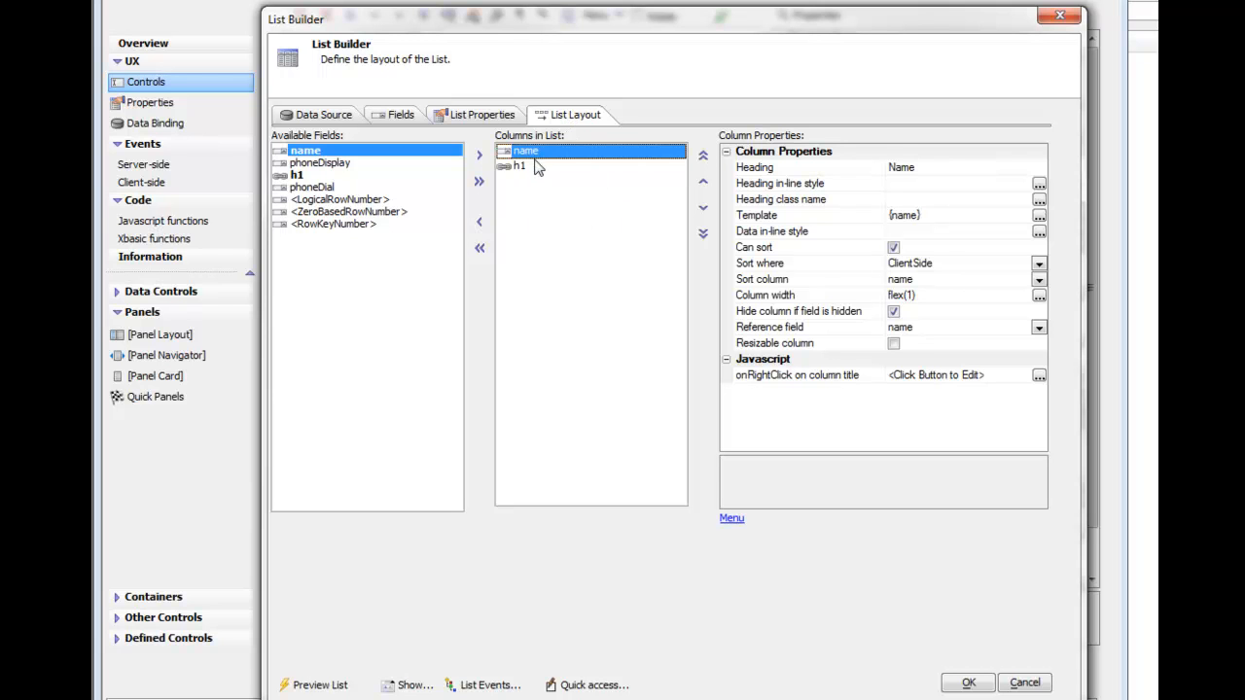
pyautogui.moveTo(311, 175)
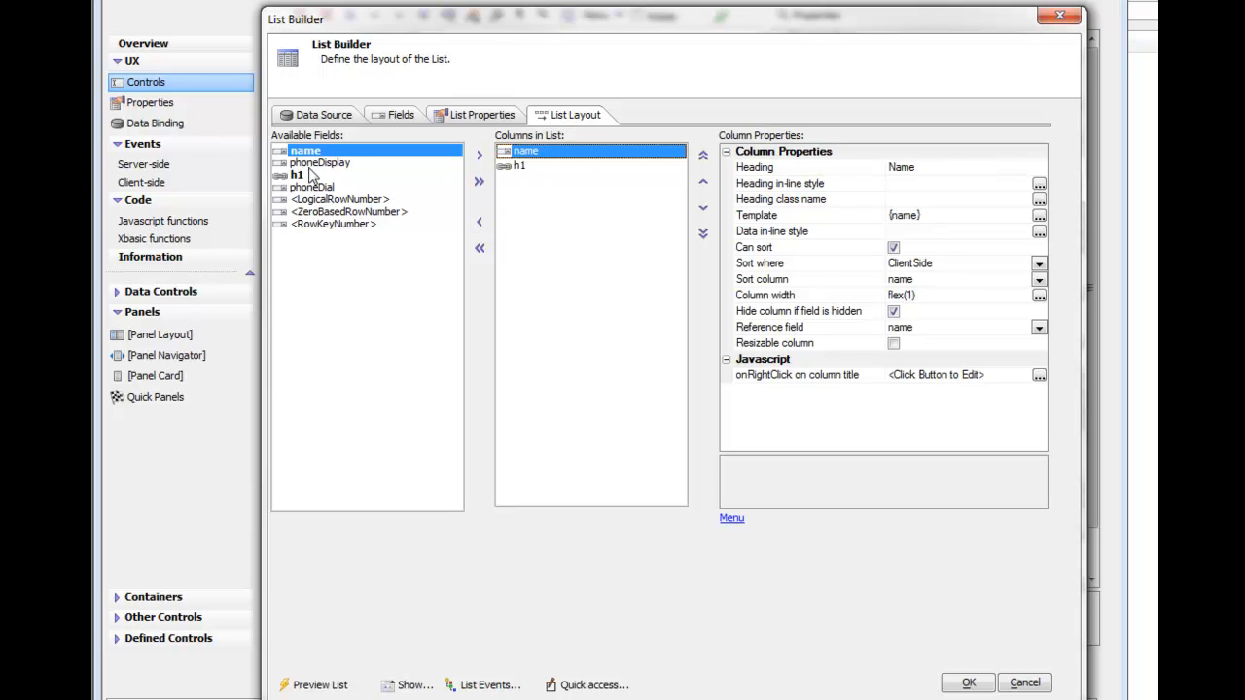
pyautogui.moveTo(338, 173)
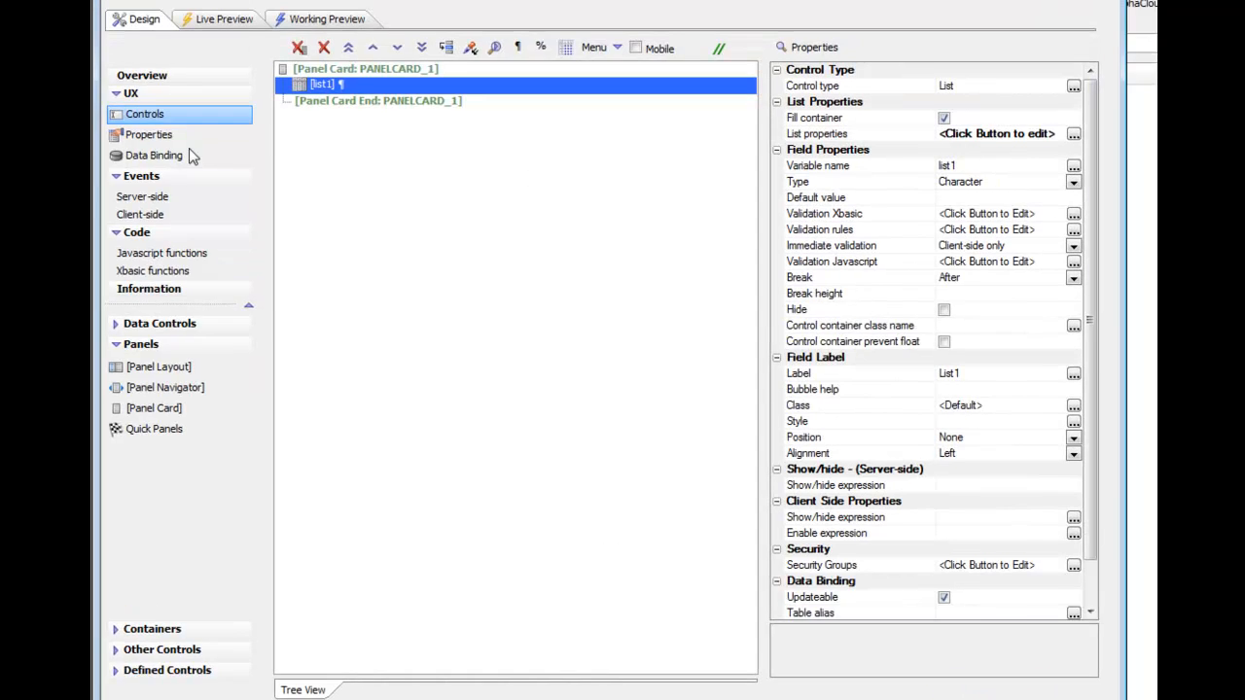
# - Switch to Working Preview to see names beside tappable phone links
pyautogui.click(326, 18)
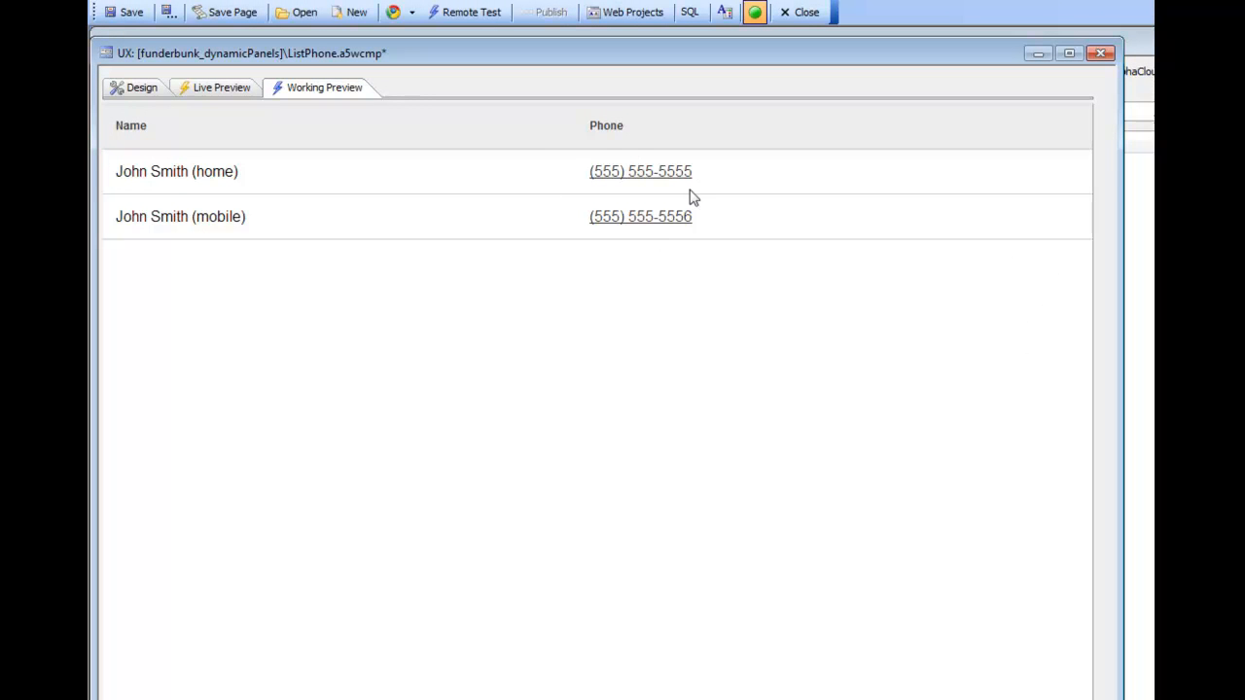
pyautogui.moveTo(675, 200)
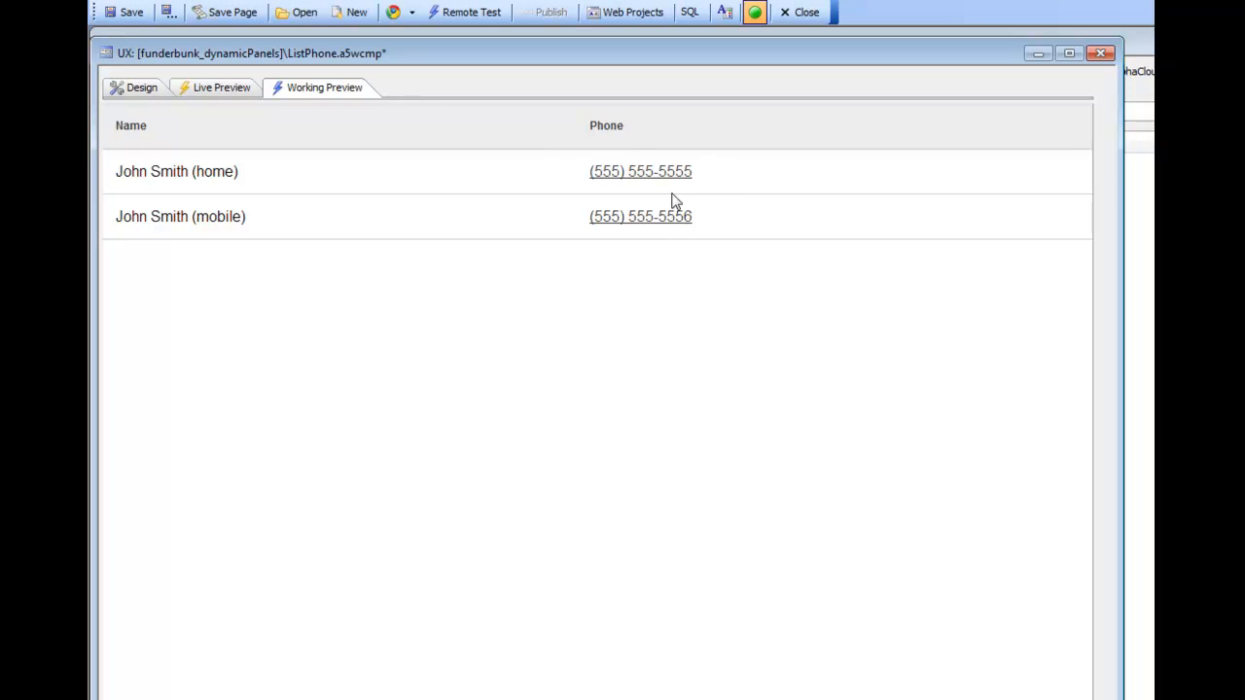
pyautogui.moveTo(634, 226)
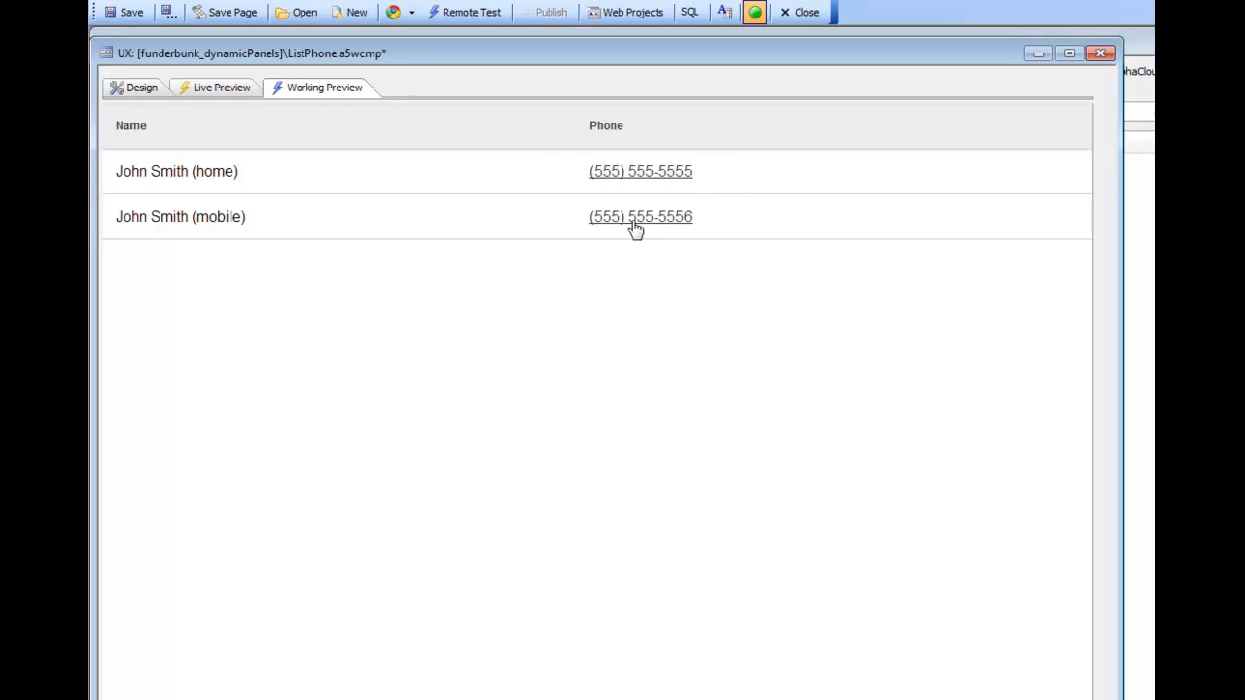
pyautogui.moveTo(621, 190)
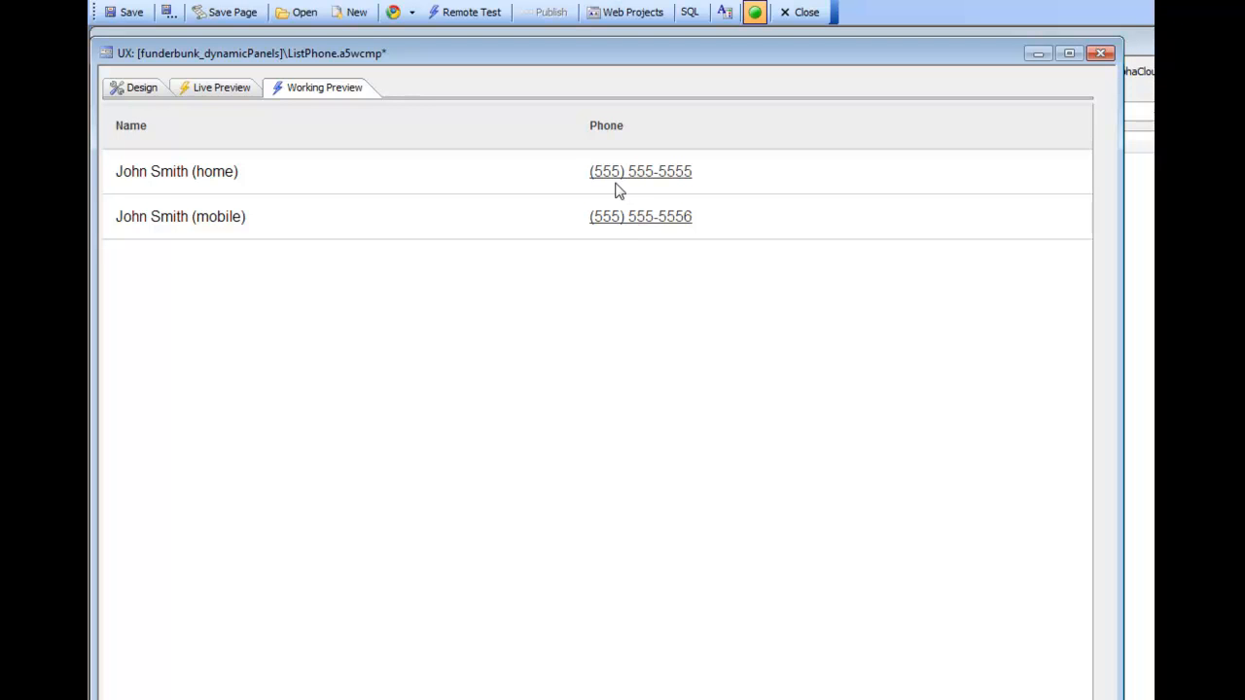
pyautogui.moveTo(90, 129)
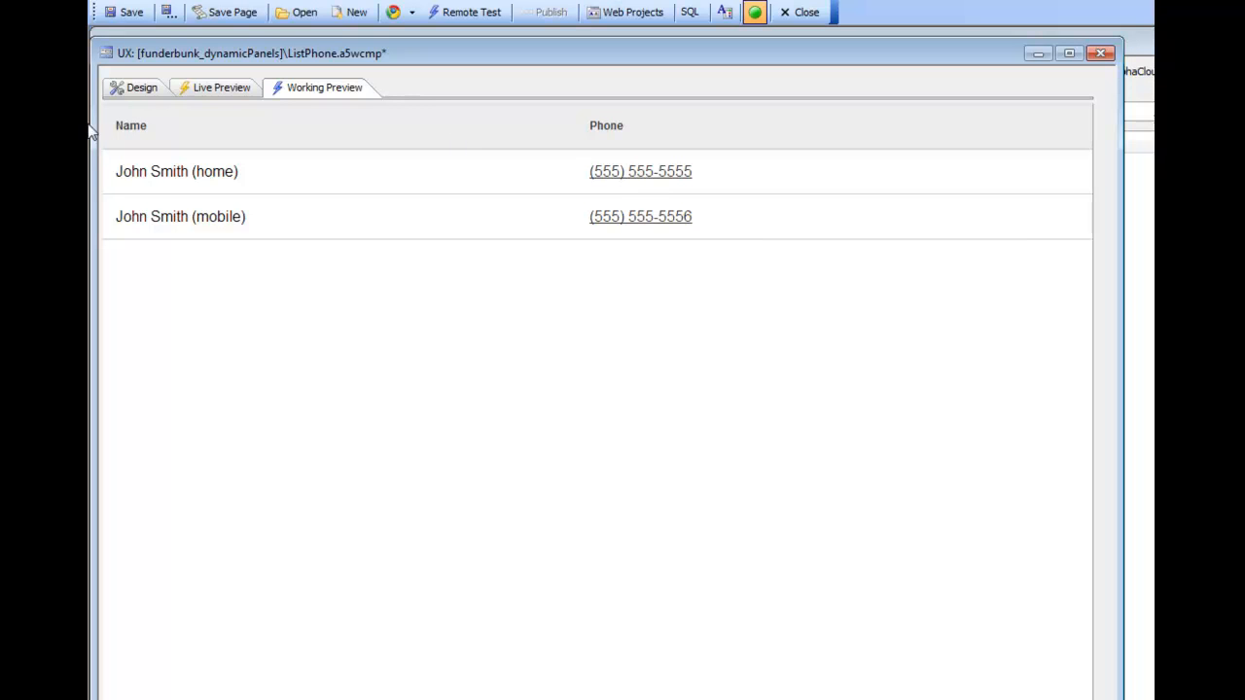
# - Return to Design and open List Builder's Static Choices editor for the list
pyautogui.click(141, 87)
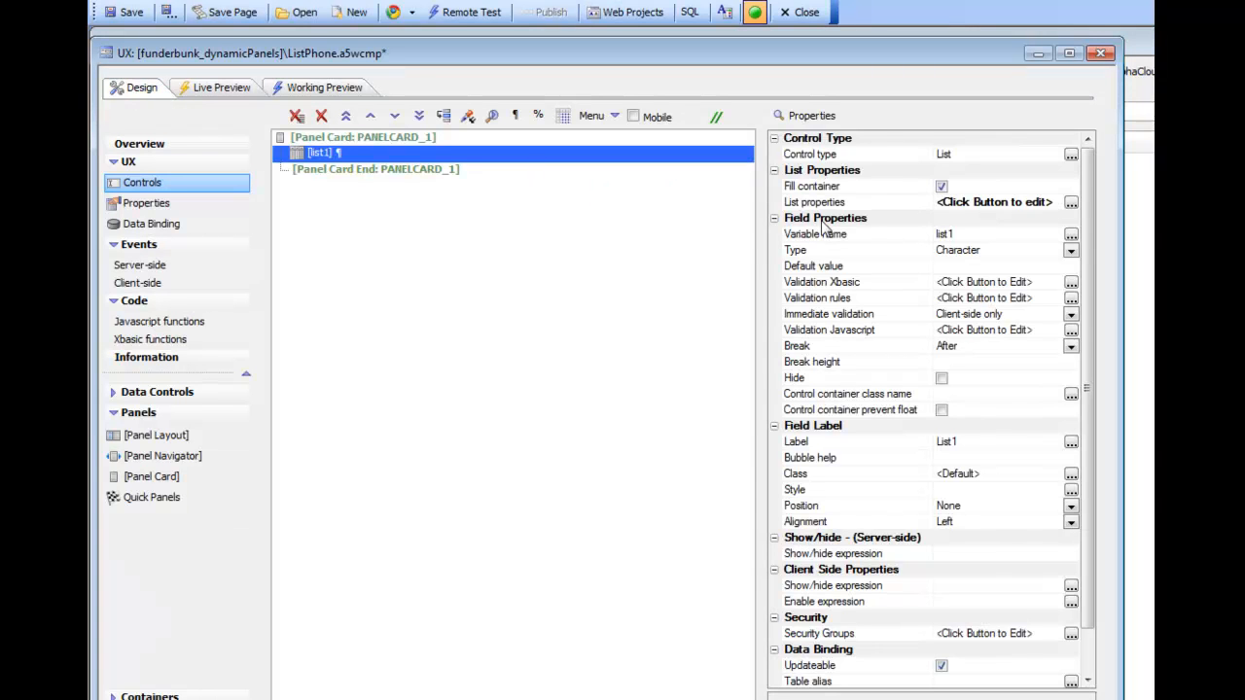
pyautogui.click(1071, 202)
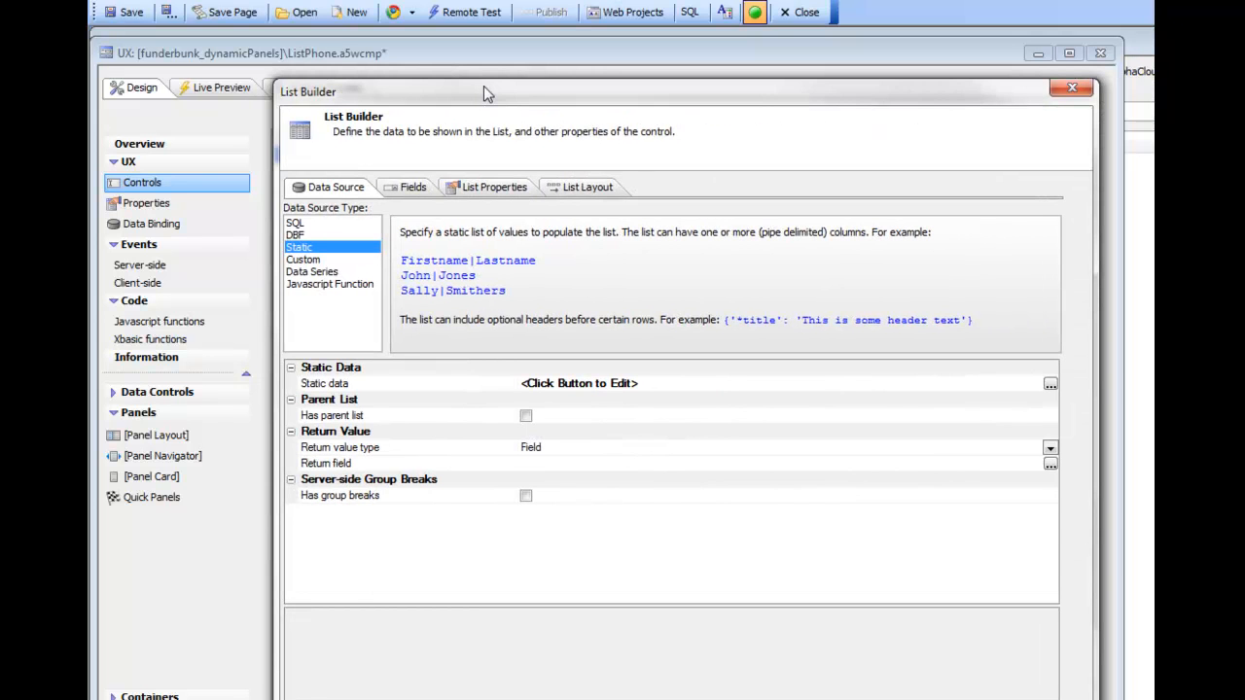
pyautogui.moveTo(477, 401)
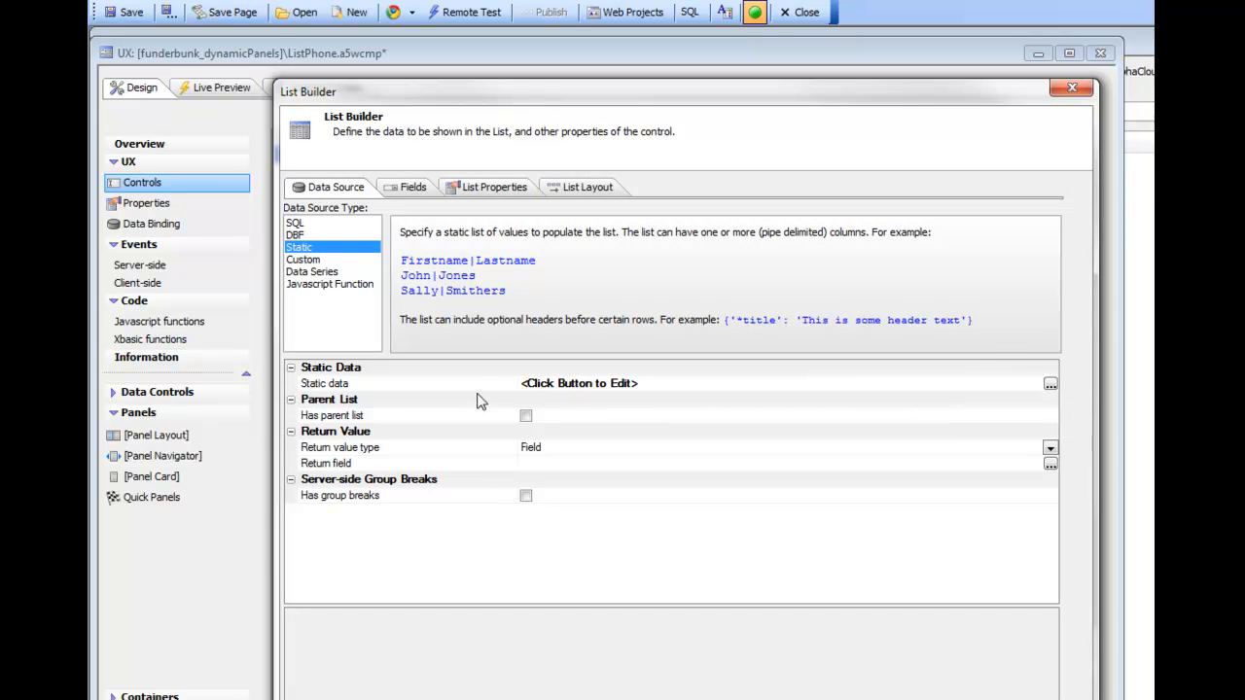
pyautogui.click(1049, 383)
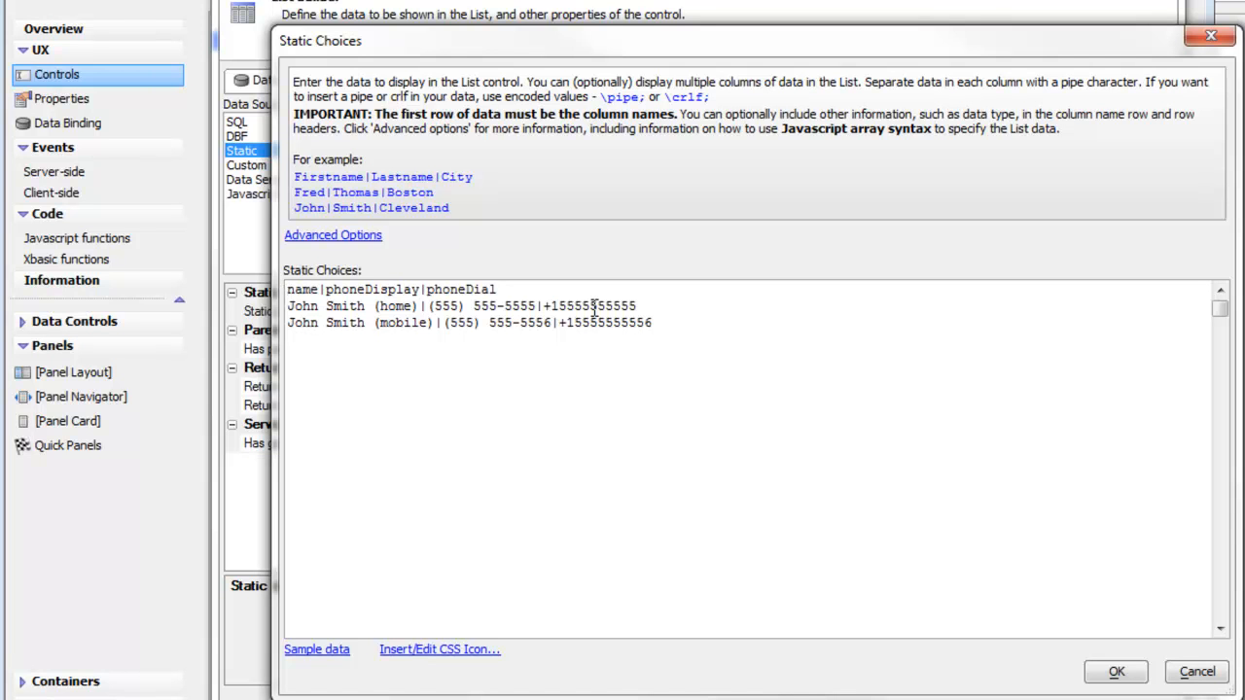
pyautogui.click(288, 289)
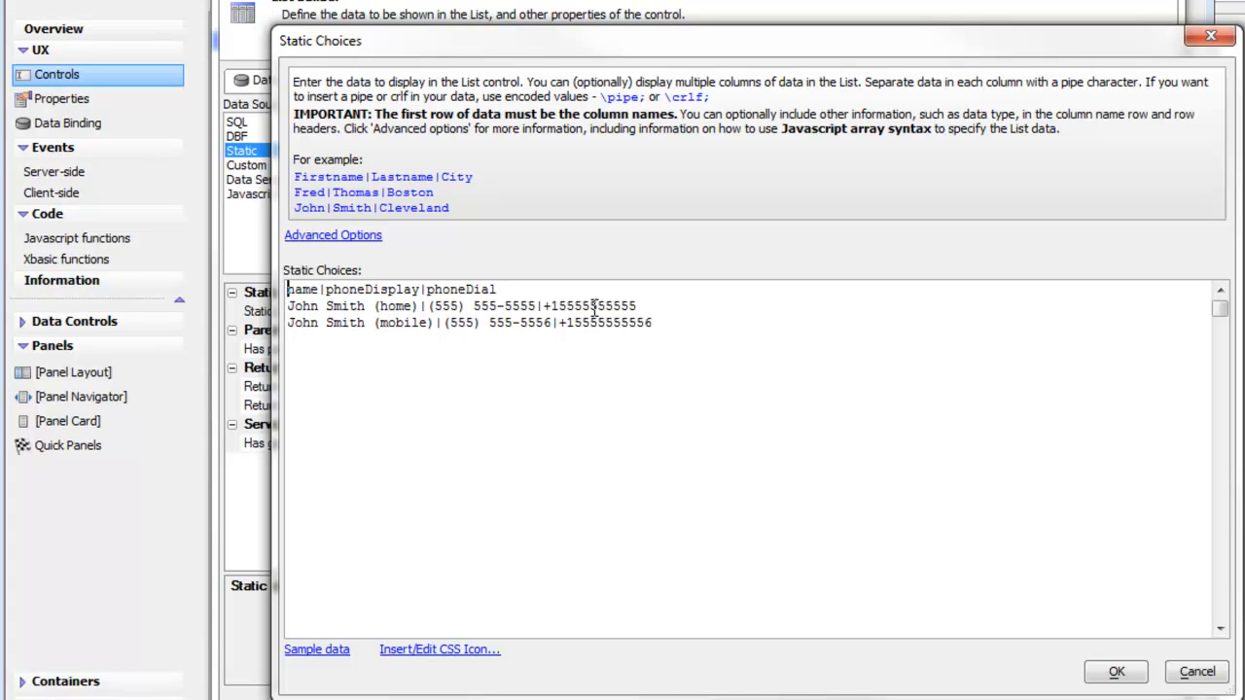